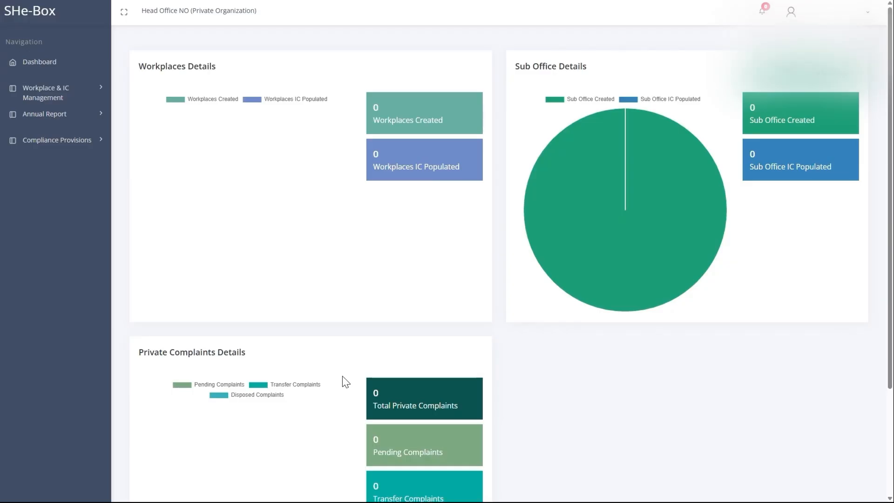
# - Register the head office IC chairperson and four members from the IC Registration form
pyautogui.click(46, 92)
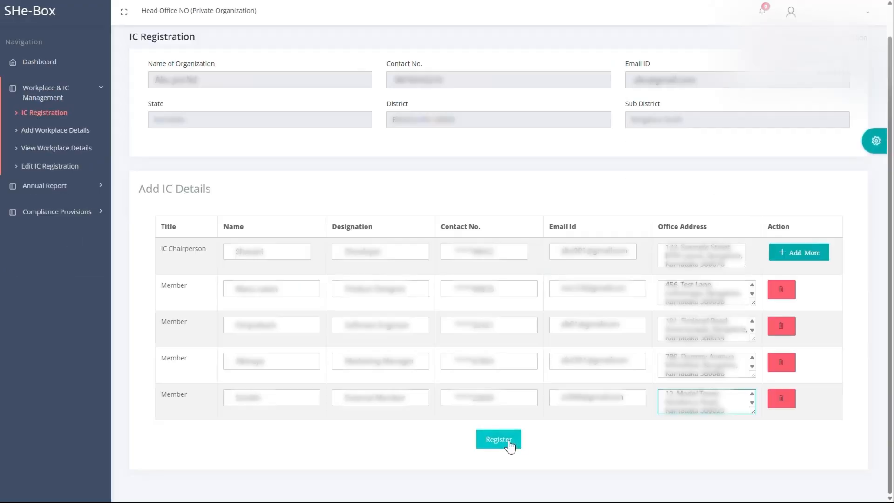
pyautogui.click(499, 440)
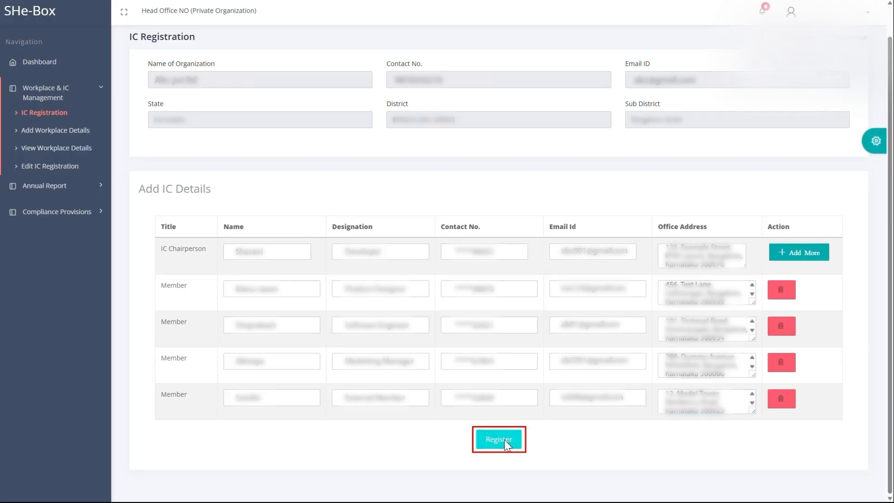
# - Confirm the head office IC member registration and start a new workplace entry
pyautogui.click(51, 166)
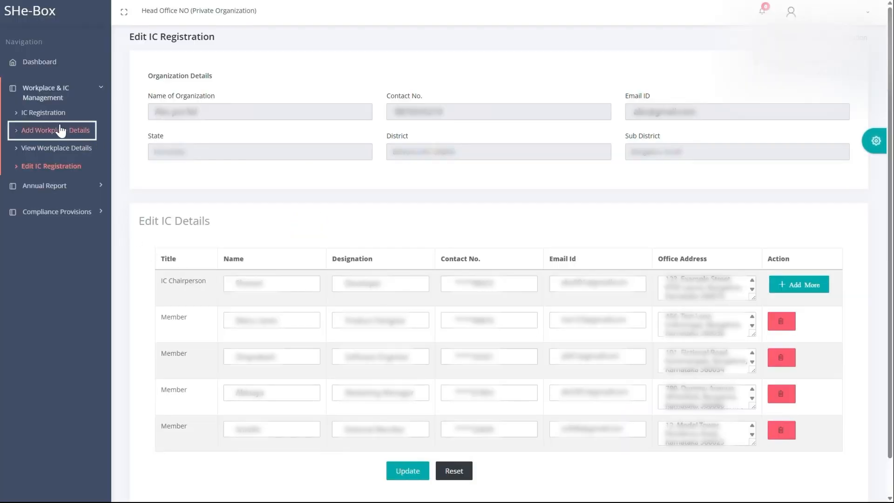
pyautogui.moveTo(168, 250)
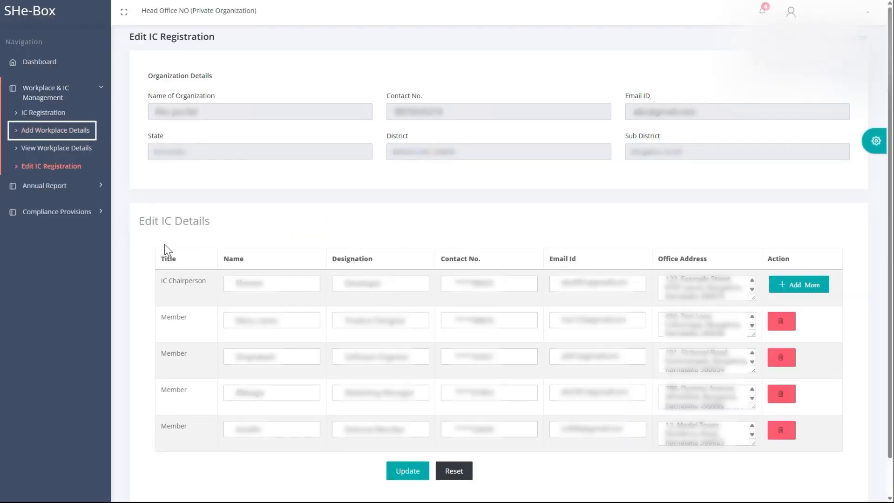
pyautogui.click(56, 130)
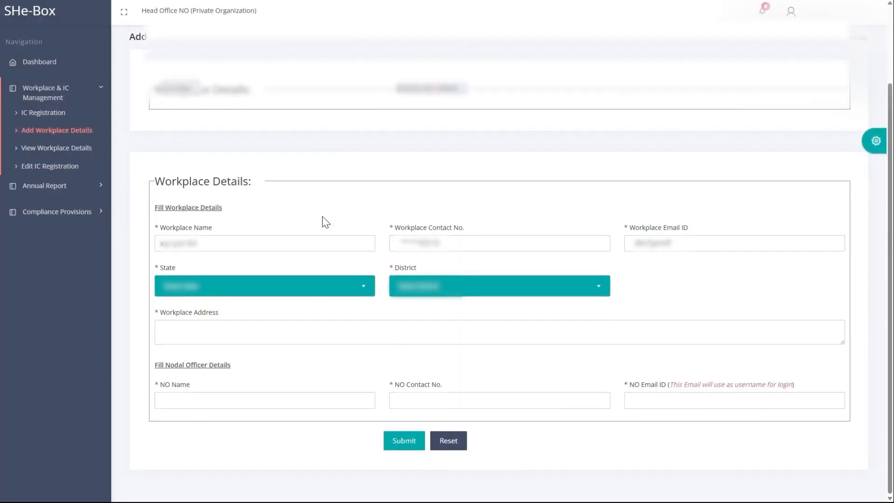
# - Choose the branch's state, submit the workplace, and view the Workplaces List
pyautogui.click(262, 286)
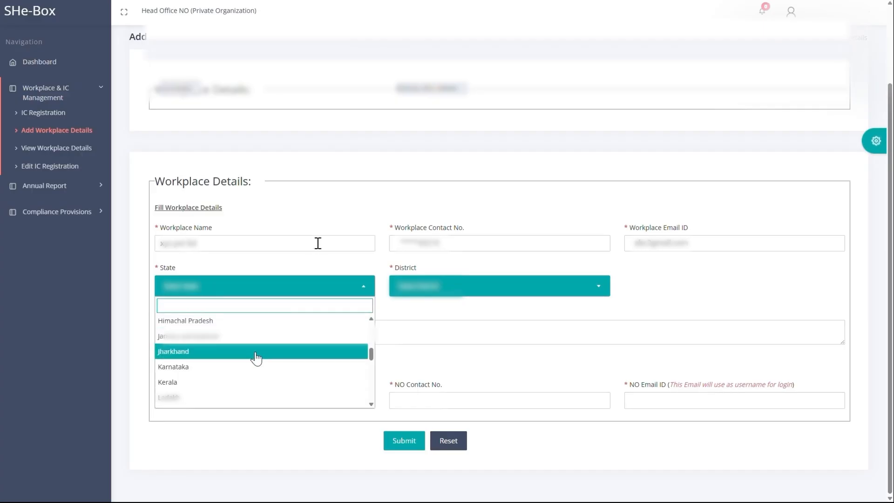
pyautogui.click(261, 351)
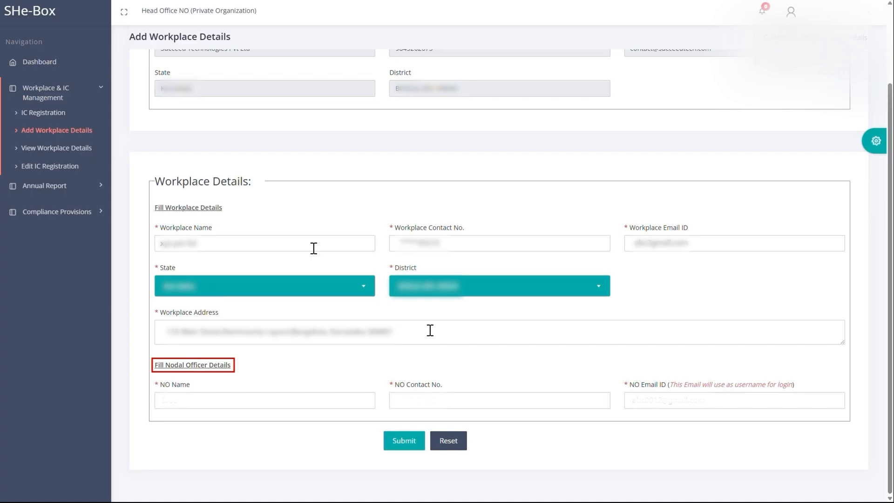
pyautogui.click(404, 440)
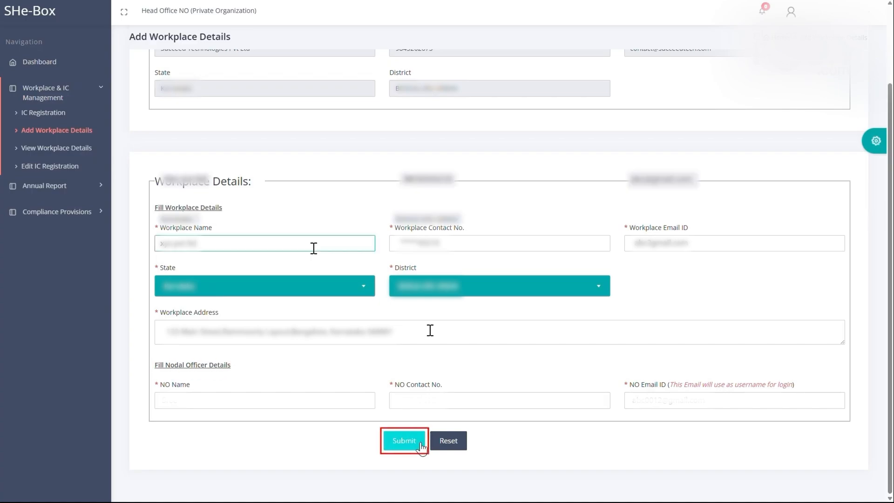
pyautogui.click(404, 441)
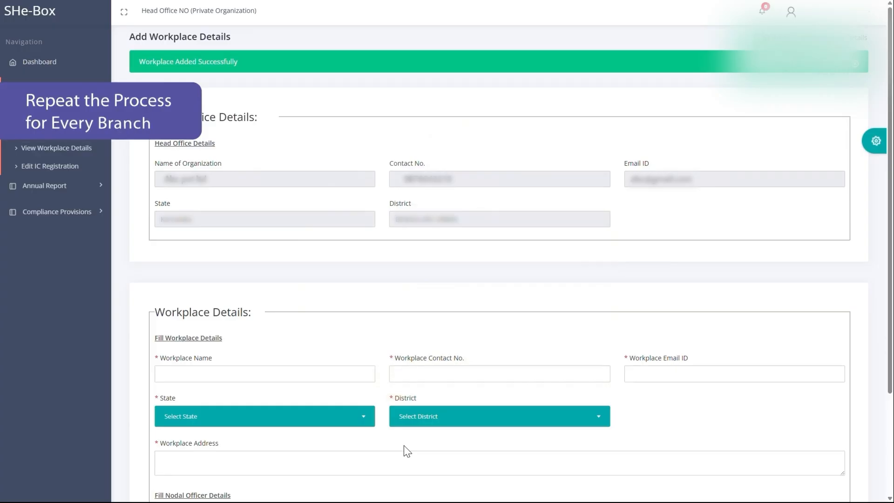
pyautogui.click(57, 147)
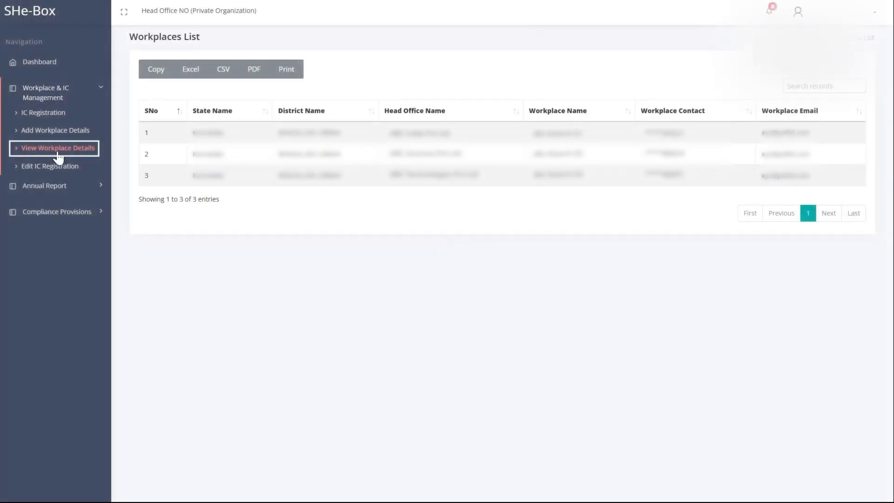
pyautogui.click(57, 147)
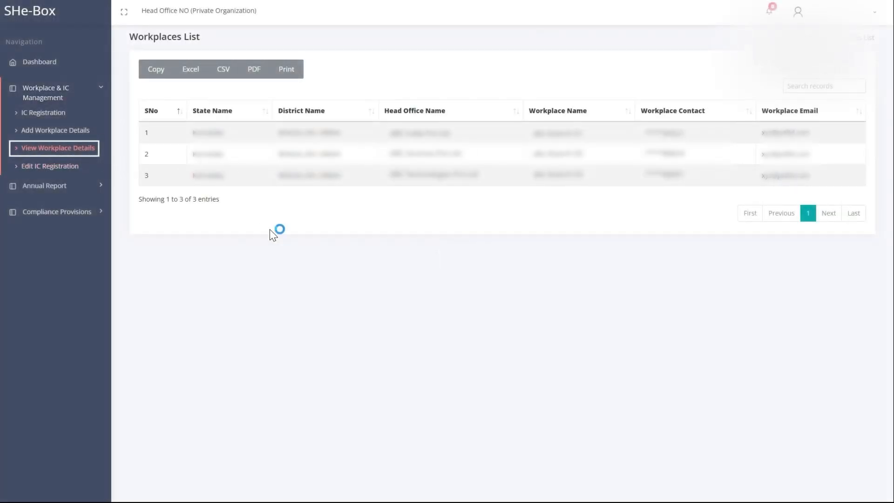